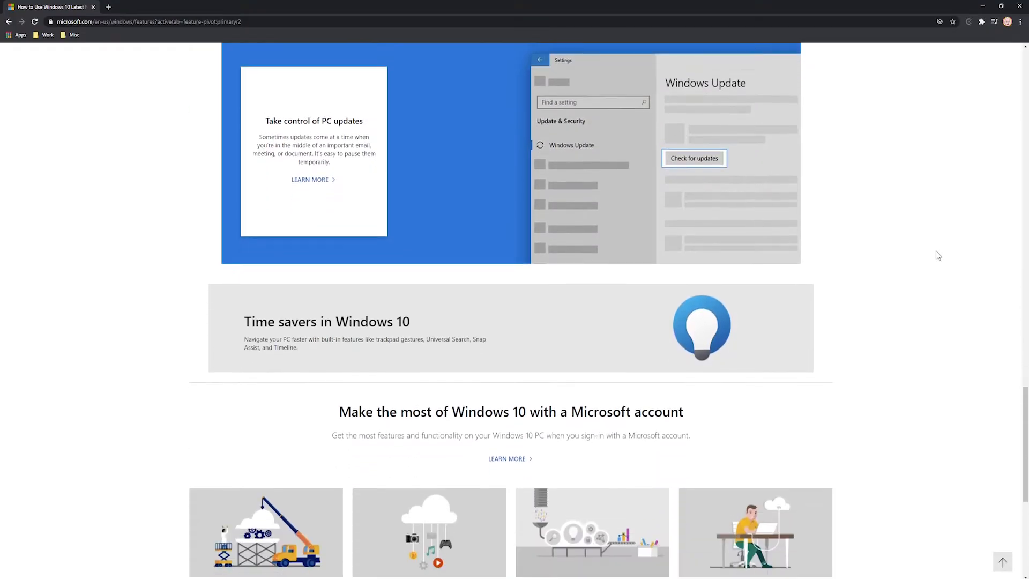
Scroll down through the Windows 10 featured tips page
{"action": "scroll", "scroll_direction": "down", "scroll_amount": 3}
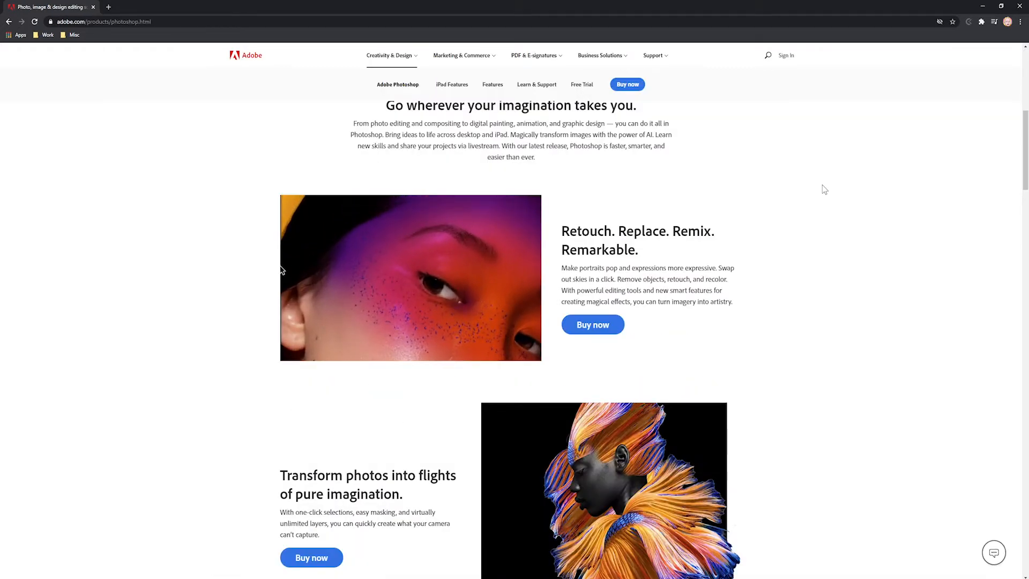
{"action": "scroll", "scroll_direction": "down", "scroll_amount": 3}
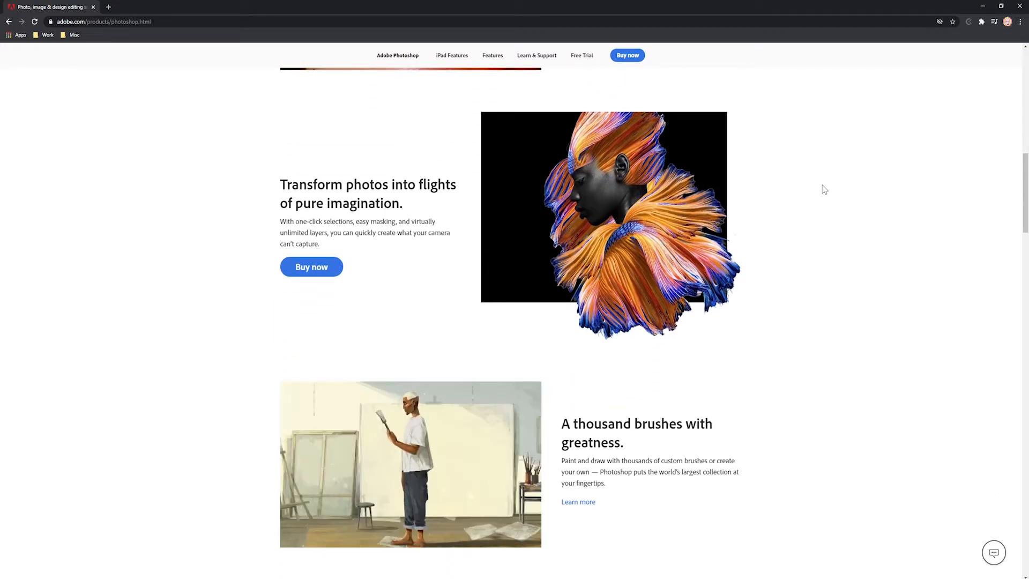
{"action": "scroll", "scroll_direction": "down", "scroll_amount": 3}
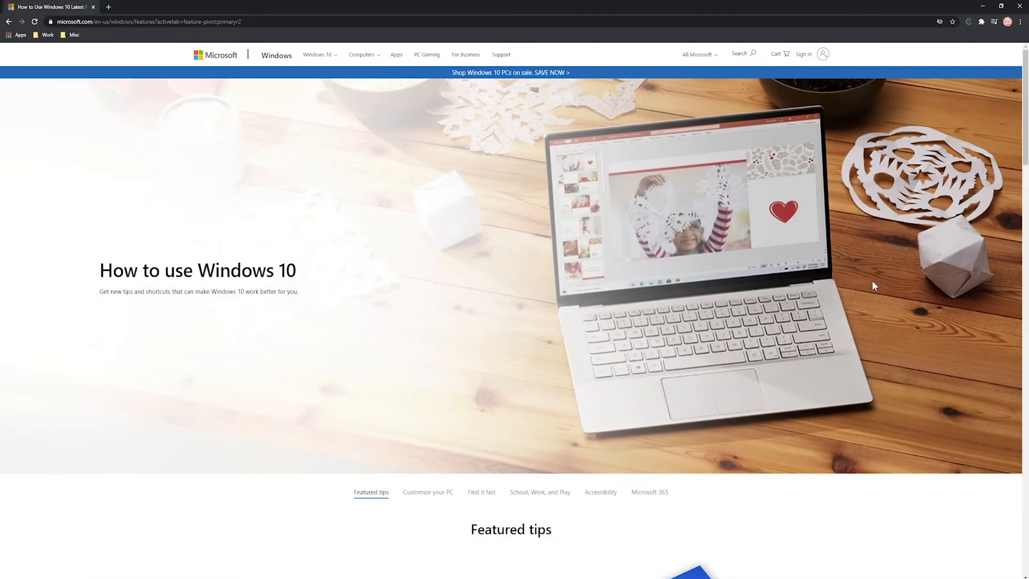
{"action": "scroll", "scroll_direction": "down", "scroll_amount": 3}
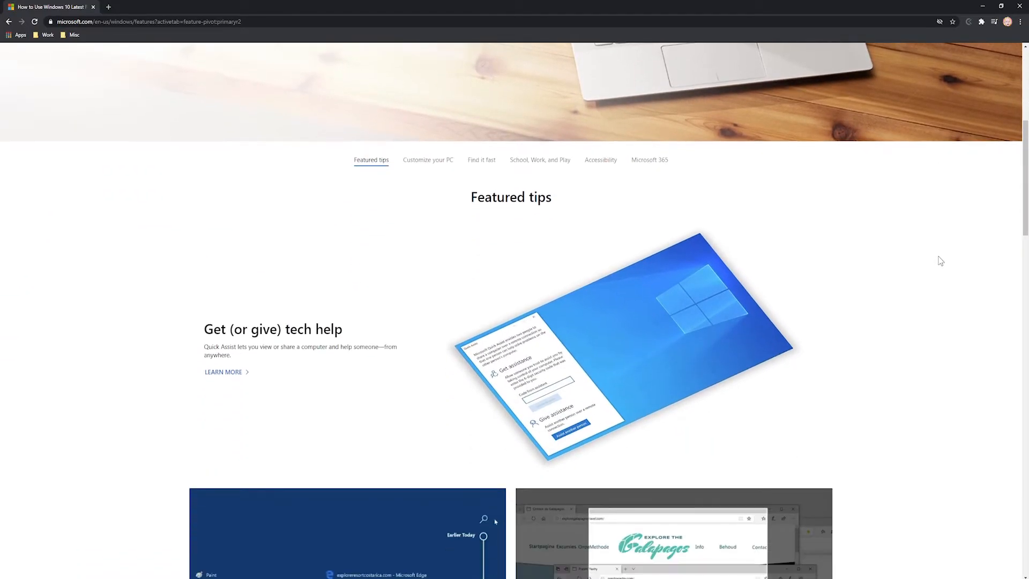
{"action": "scroll", "scroll_direction": "down", "scroll_amount": 3}
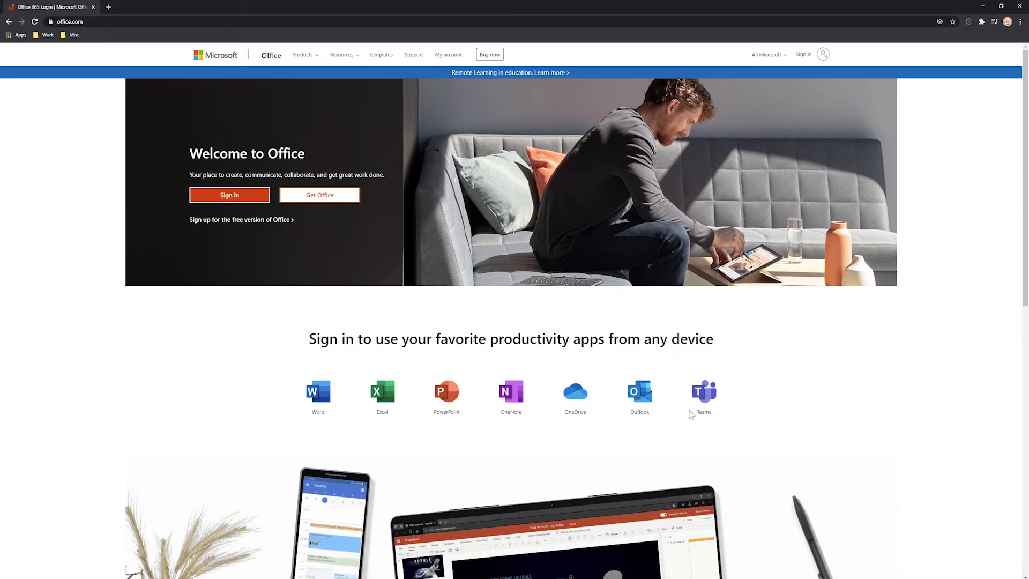
Scroll down the Microsoft Office welcome page
{"action": "scroll", "scroll_direction": "down", "scroll_amount": 3}
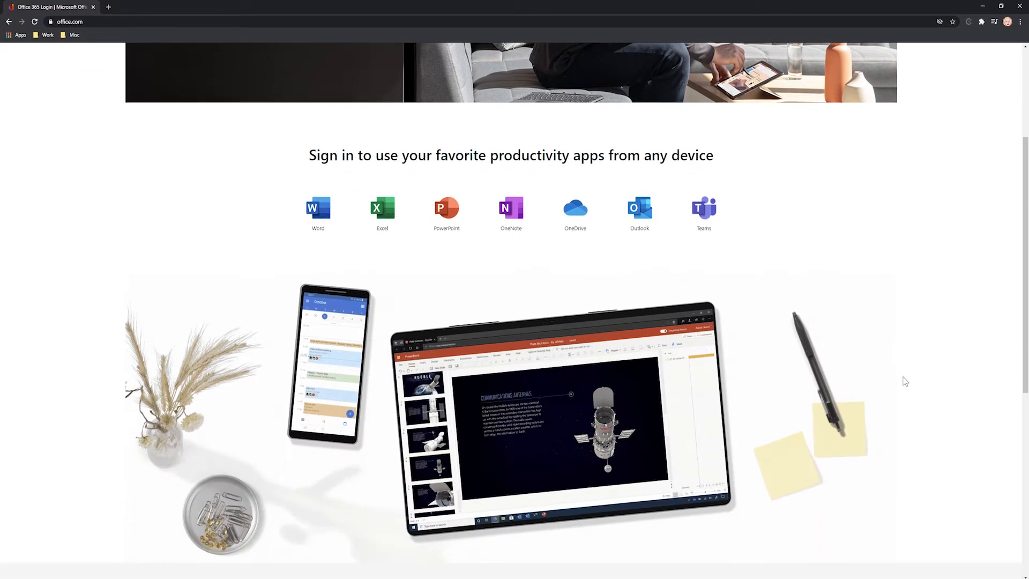
{"action": "scroll", "scroll_direction": "down", "scroll_amount": 3}
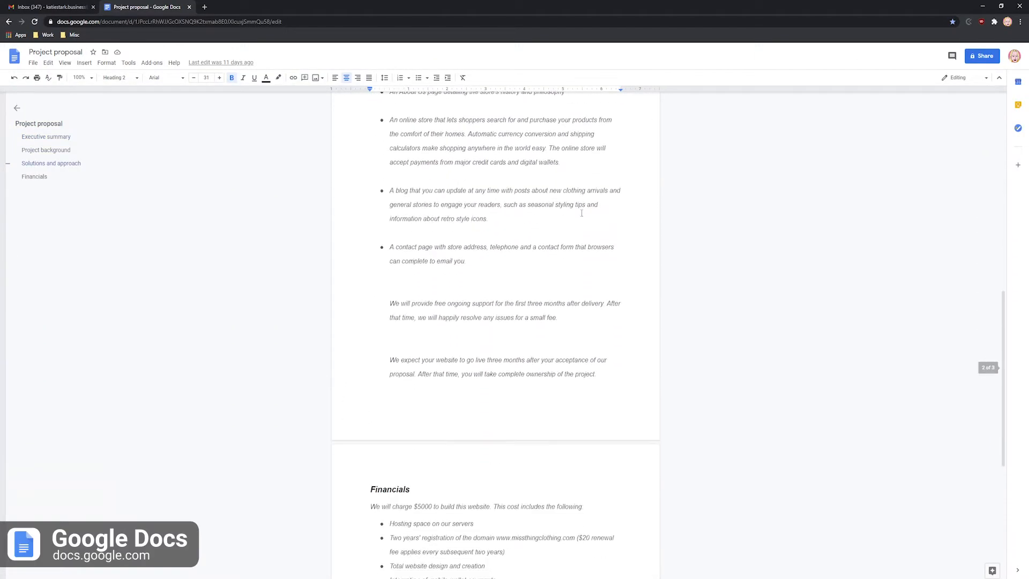
Undo the last edit and bump the Executive summary text up one size
{"action": "left_click", "coordinate": [48, 62]}
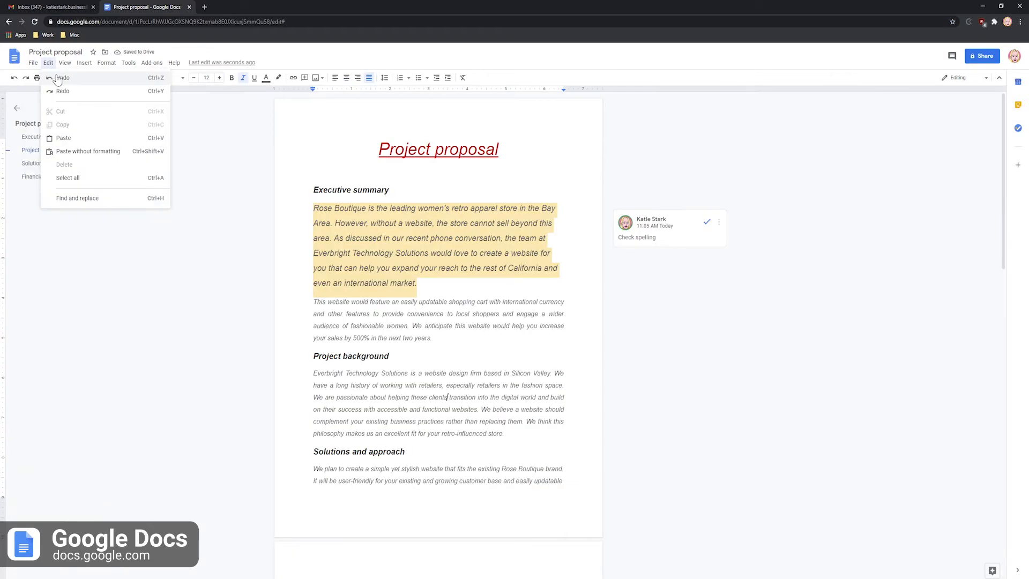
{"action": "left_click", "coordinate": [31, 78]}
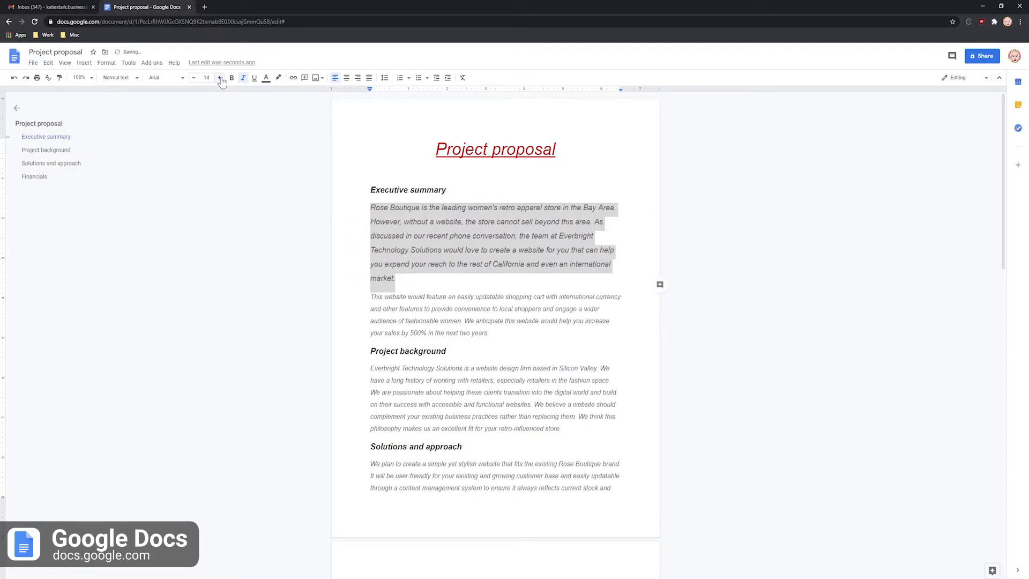
{"action": "left_click", "coordinate": [220, 77]}
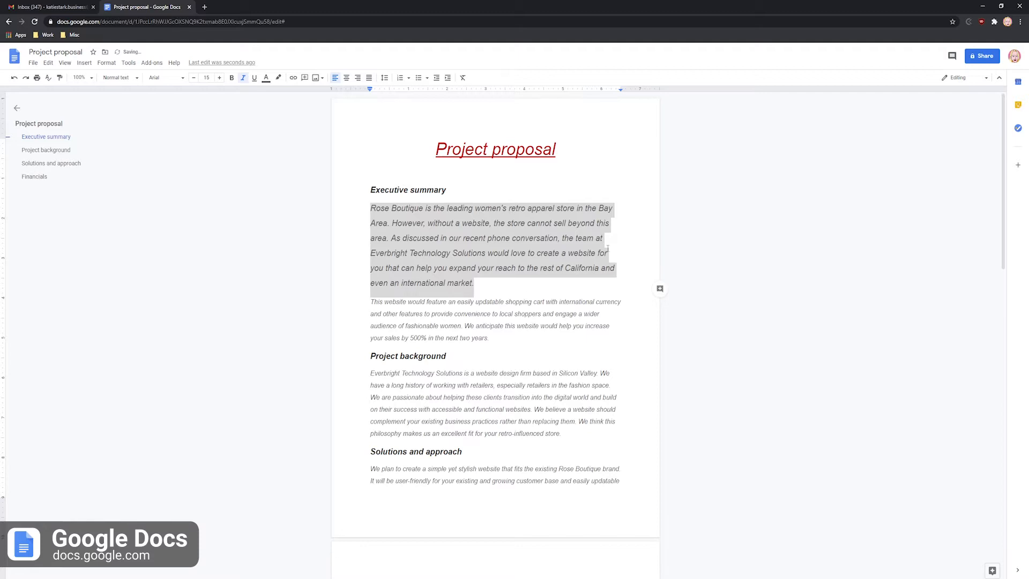
{"action": "scroll", "scroll_direction": "down", "scroll_amount": 3}
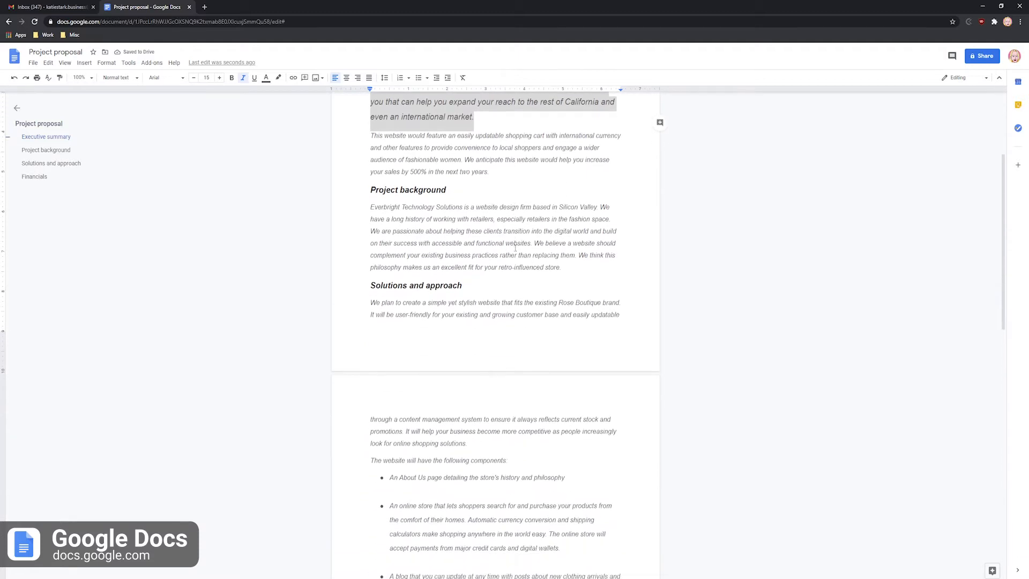
Open the document's Share options and the Clockify extension
{"action": "left_click", "coordinate": [982, 56]}
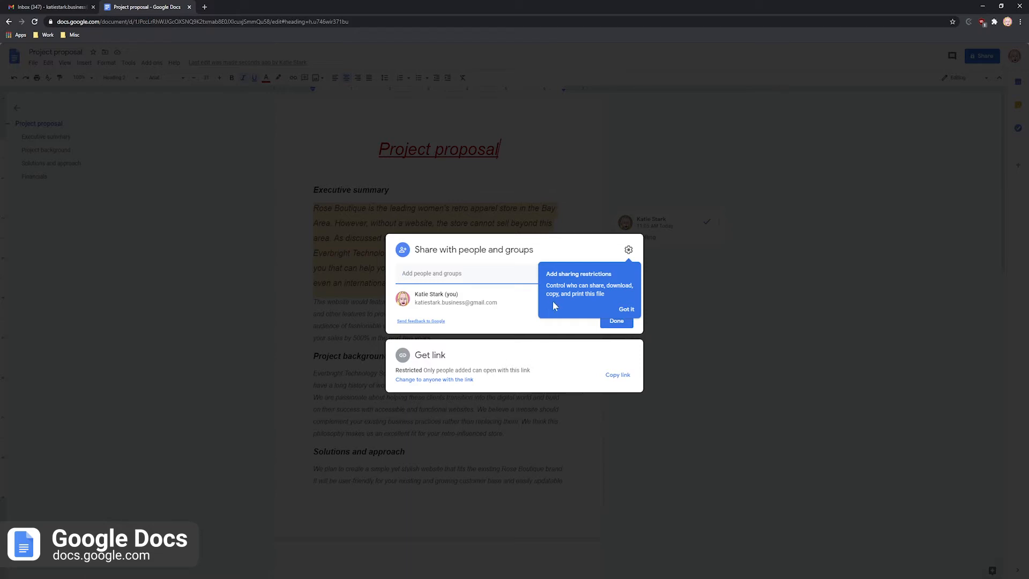
{"action": "left_click", "coordinate": [626, 310]}
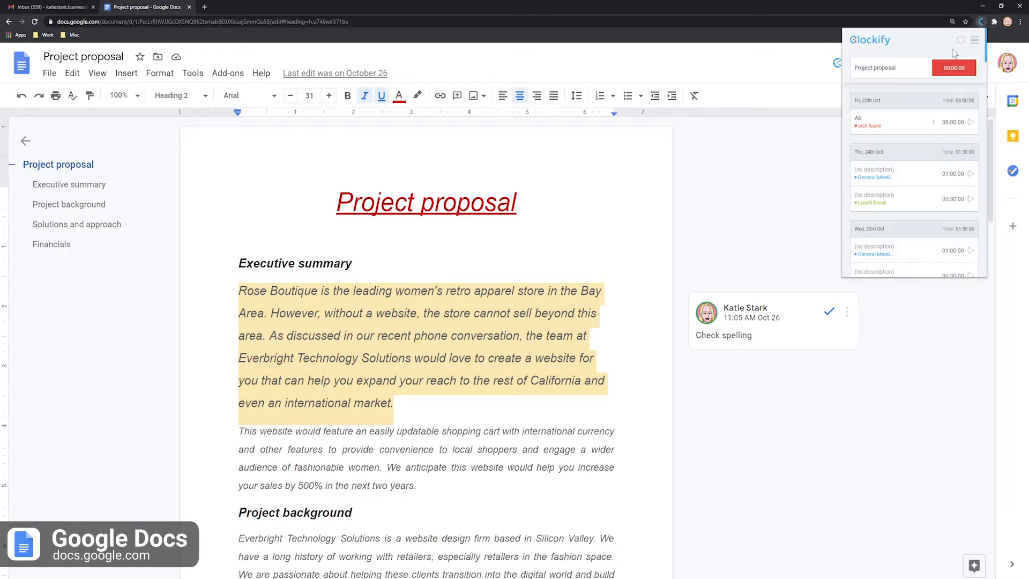
{"action": "left_click", "coordinate": [954, 67]}
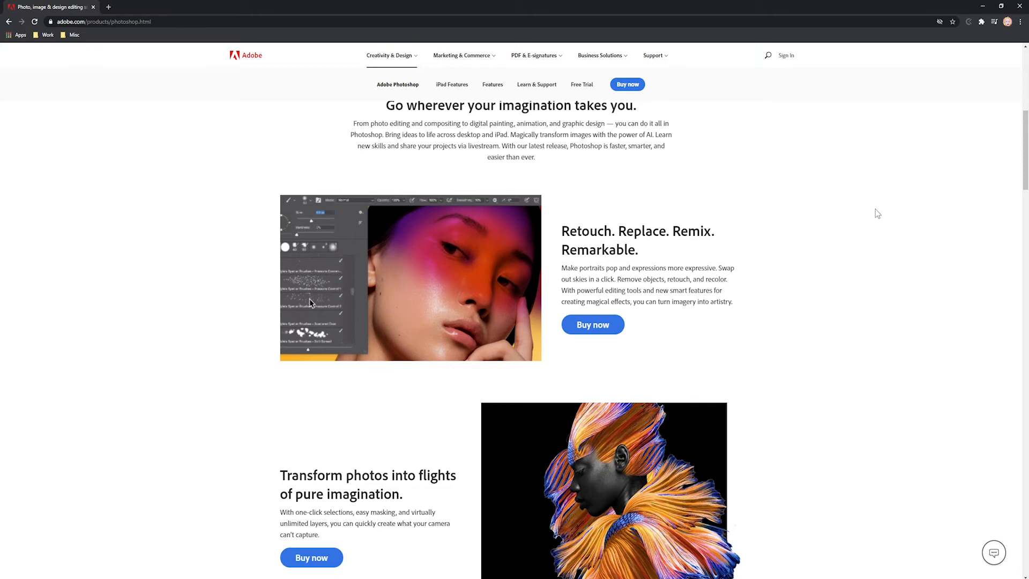
Scroll down Adobe's Photoshop page to the Creative Cloud plans
{"action": "scroll", "scroll_direction": "down", "scroll_amount": 3}
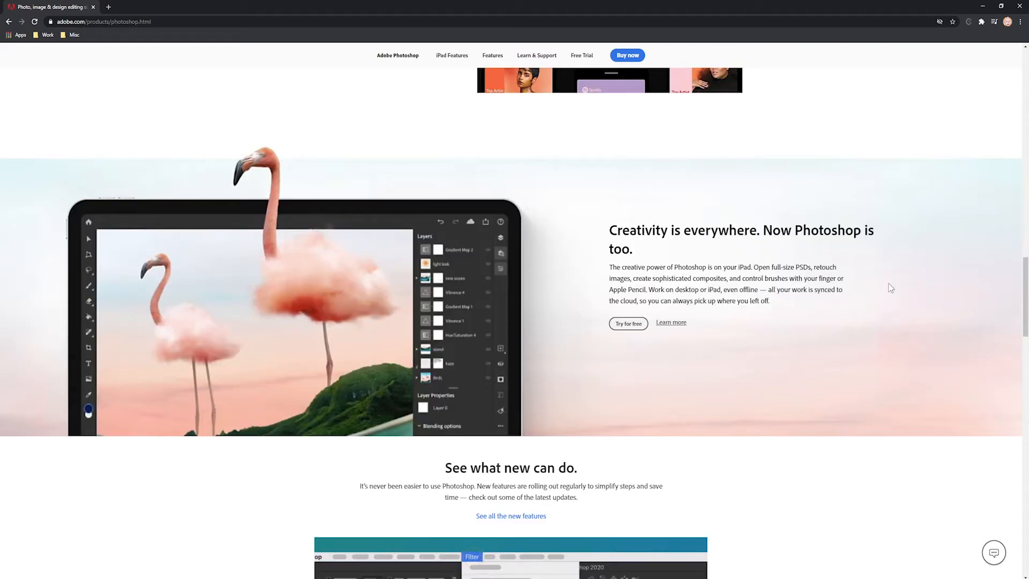
{"action": "scroll", "scroll_direction": "down", "scroll_amount": 3}
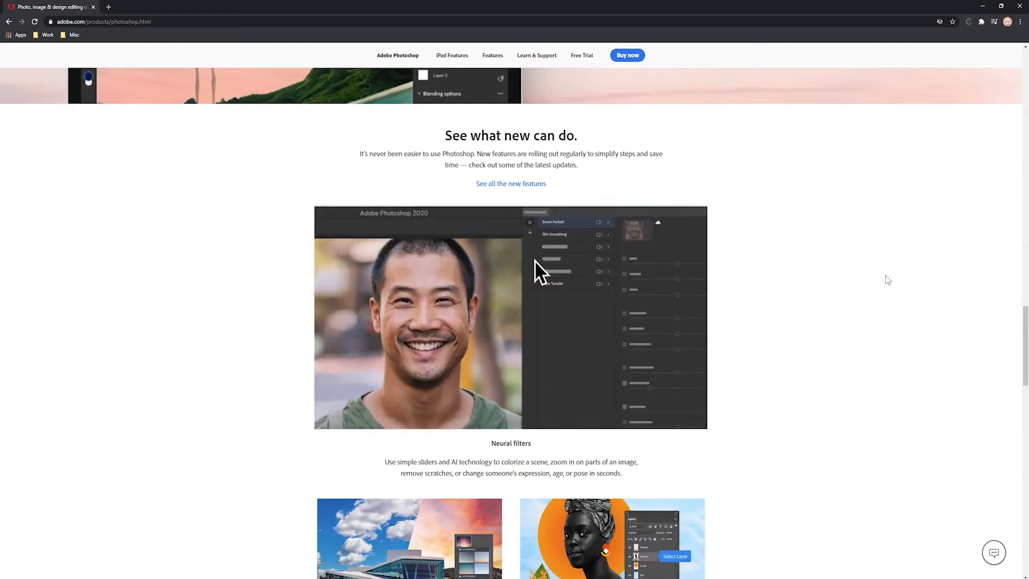
{"action": "scroll", "scroll_direction": "down", "scroll_amount": 3}
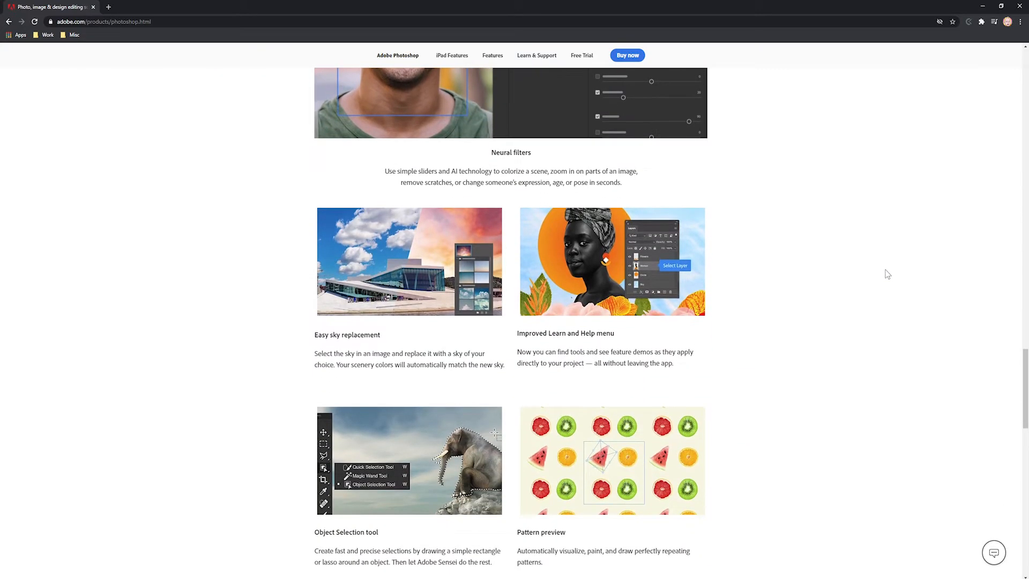
{"action": "scroll", "scroll_direction": "down", "scroll_amount": 3}
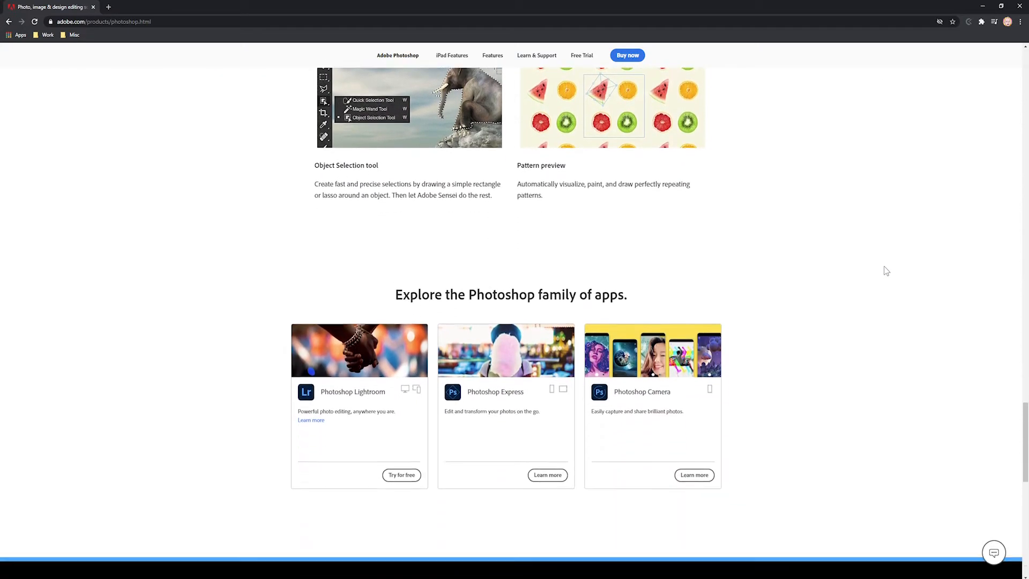
{"action": "scroll", "scroll_direction": "down", "scroll_amount": 3}
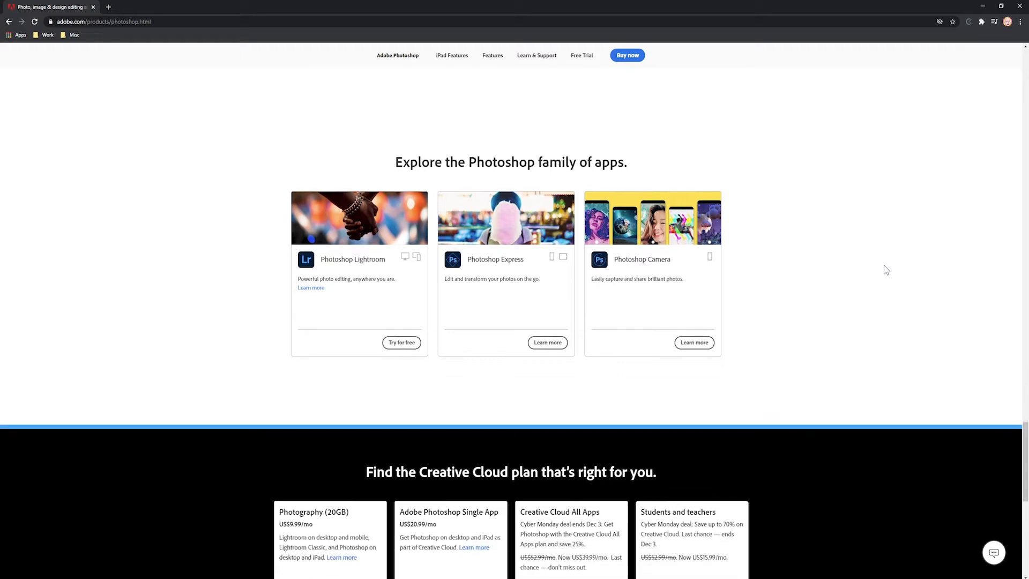
{"action": "scroll", "scroll_direction": "down", "scroll_amount": 3}
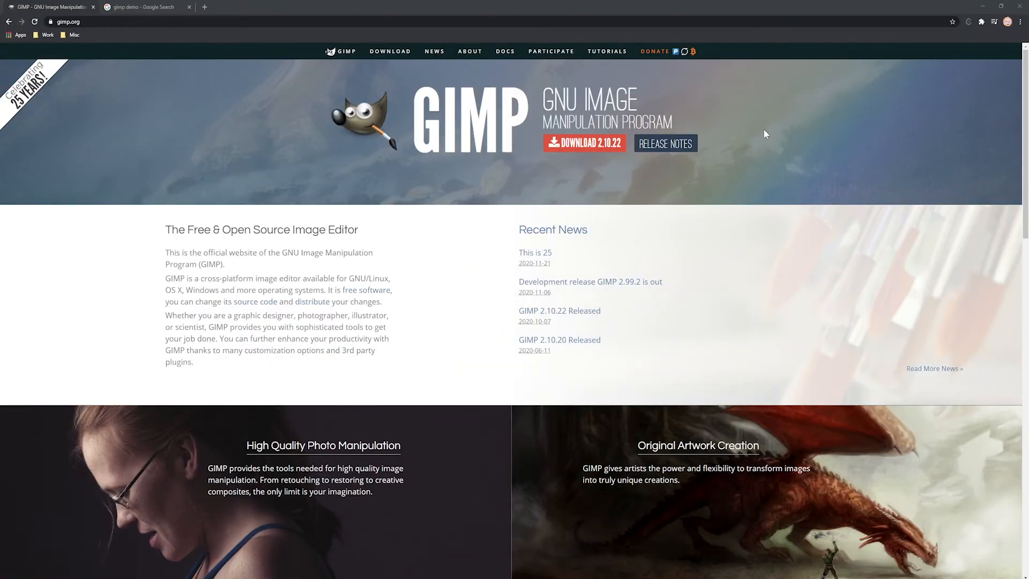
Drag the on-canvas handle to resize and rotate the red and cream spiral
{"action": "scroll", "scroll_direction": "down", "scroll_amount": 3}
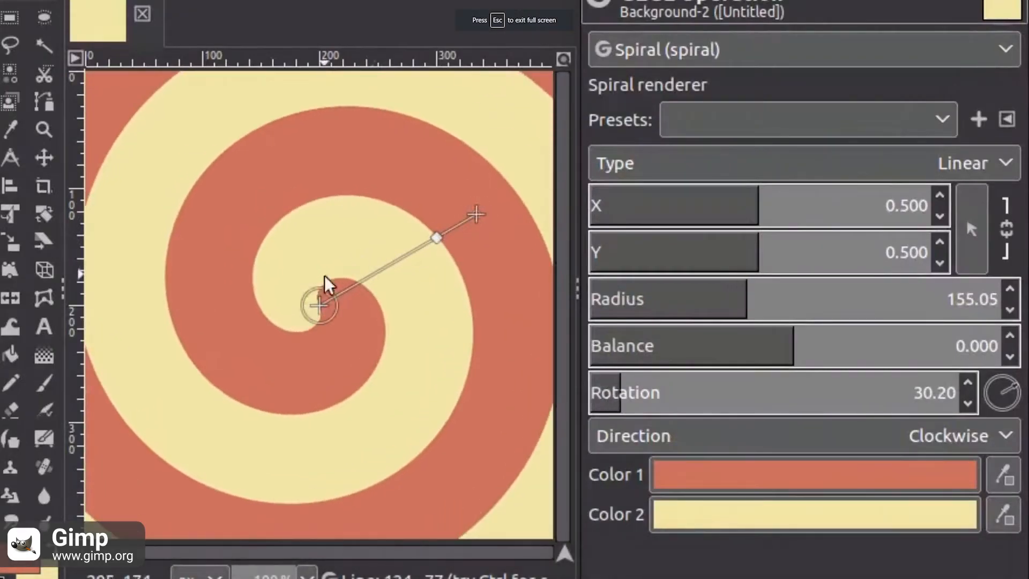
{"action": "left_click_drag", "start_coordinate": [318, 306], "coordinate": [436, 247]}
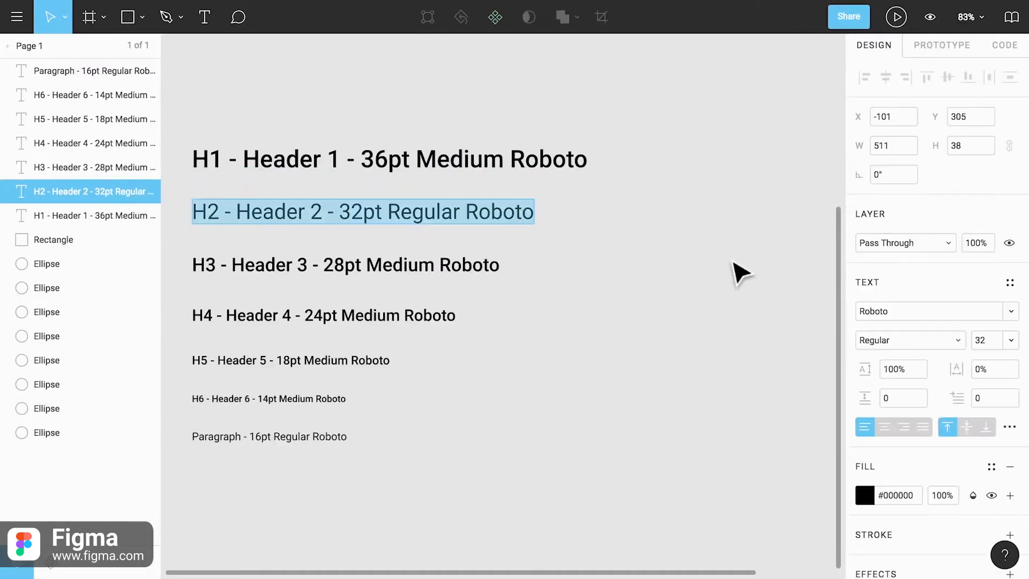
Click in Figma's right-hand Design panel and scroll the heading styles
{"action": "left_click", "coordinate": [1010, 283]}
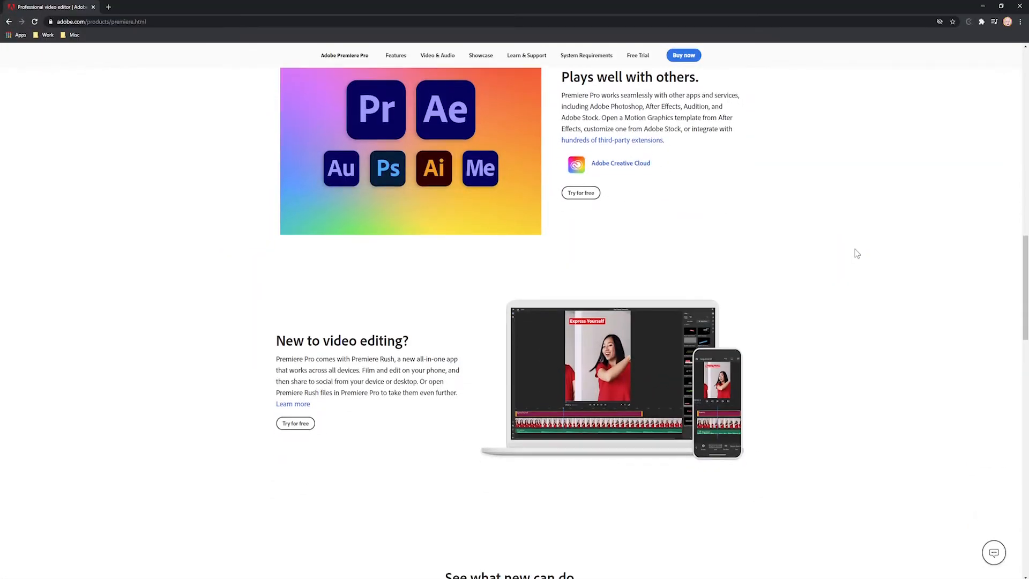
{"action": "scroll", "scroll_direction": "down", "scroll_amount": 3}
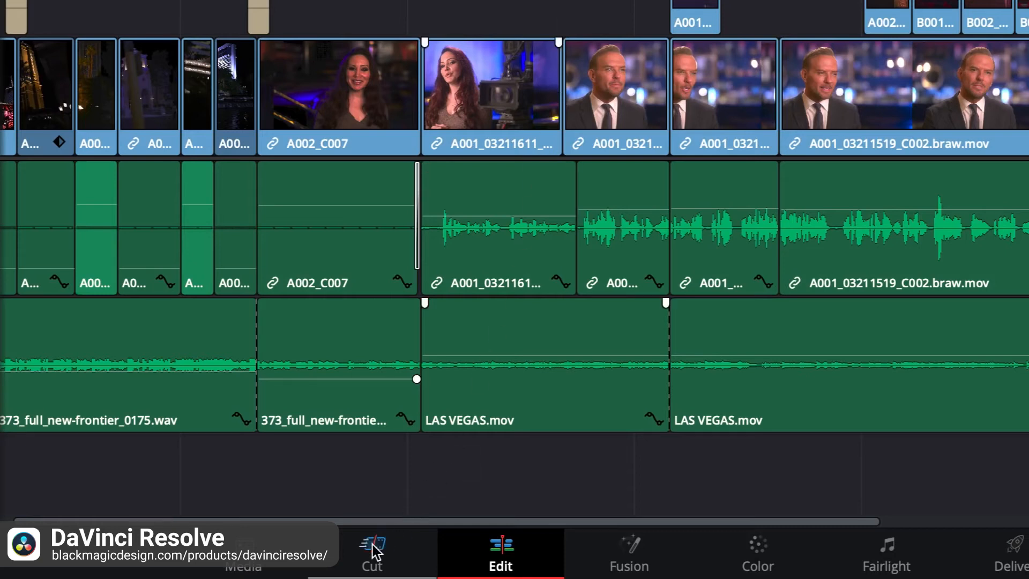
Switch DaVinci Resolve to the Cut page to show the interview clips timeline
{"action": "left_click", "coordinate": [371, 546]}
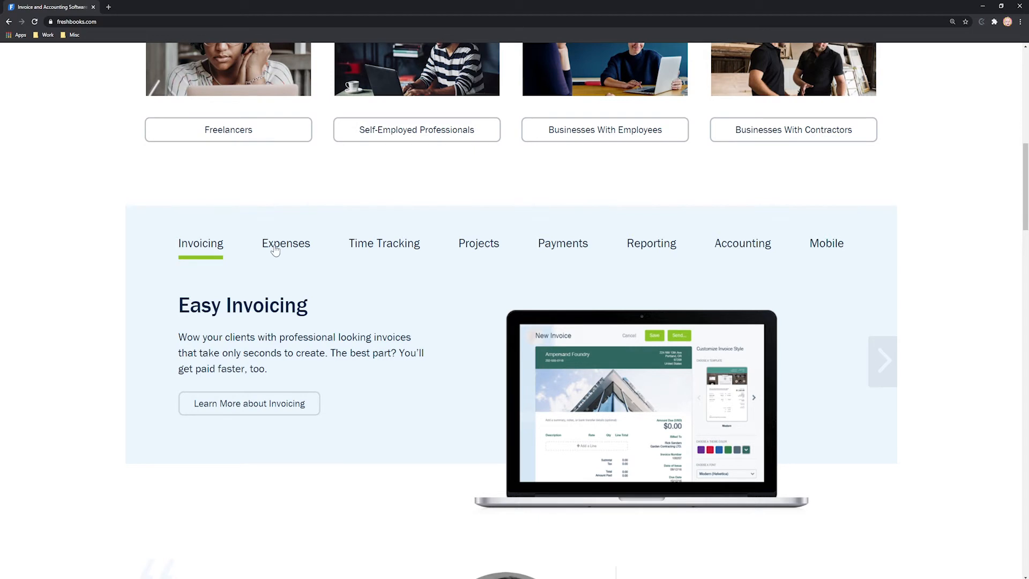
Show the Expenses tab in FreshBooks' features section
{"action": "left_click", "coordinate": [384, 243]}
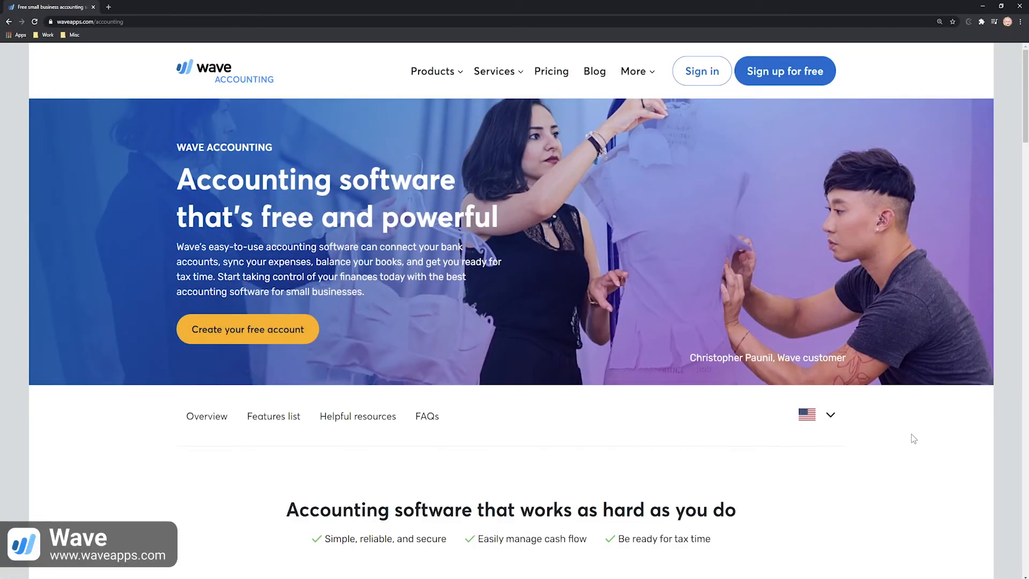
Scroll Wave's invoicing page to the invoice template and accounts receivable features
{"action": "scroll", "scroll_direction": "down", "scroll_amount": 3}
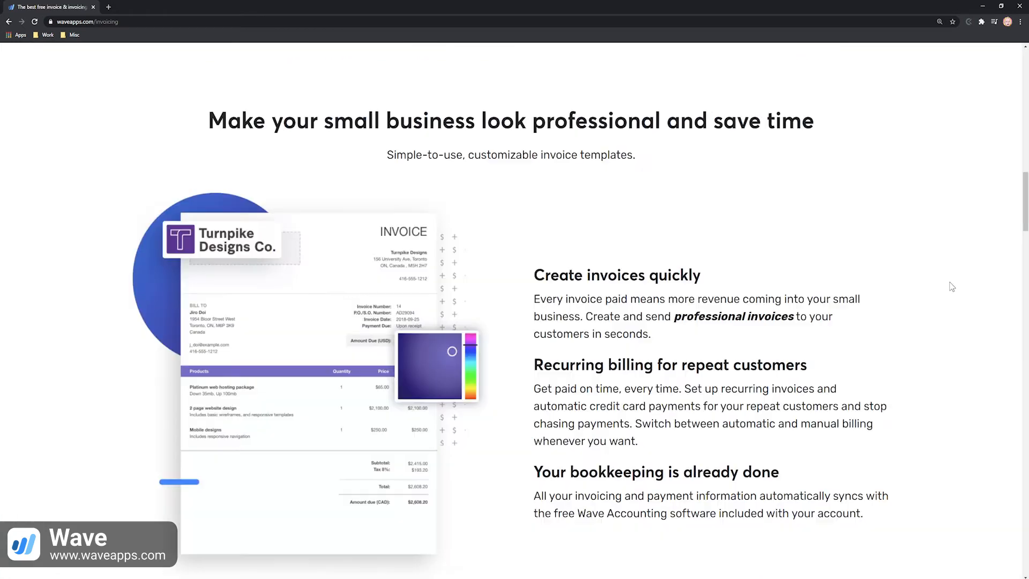
{"action": "scroll", "scroll_direction": "down", "scroll_amount": 3}
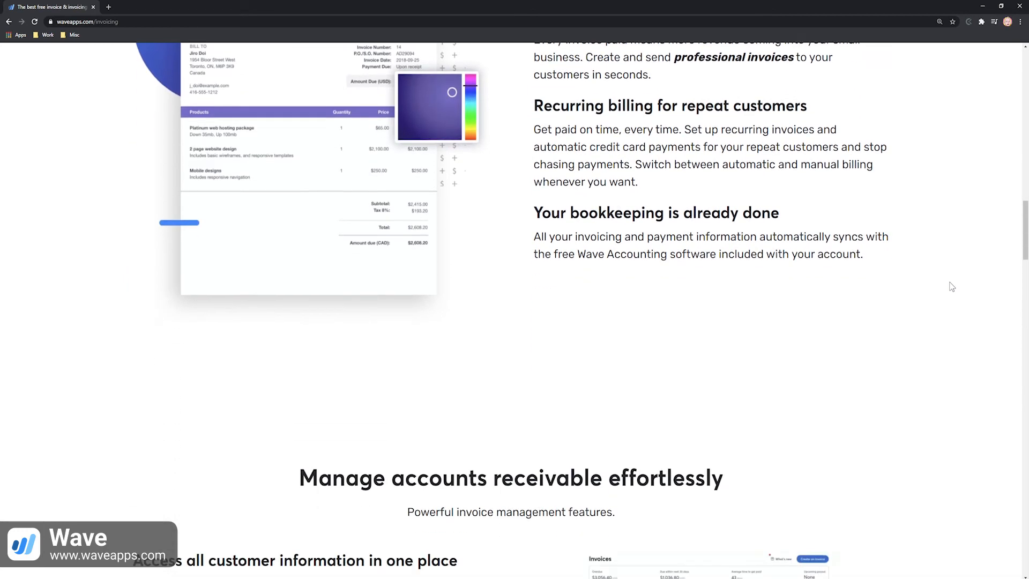
{"action": "scroll", "scroll_direction": "down", "scroll_amount": 3}
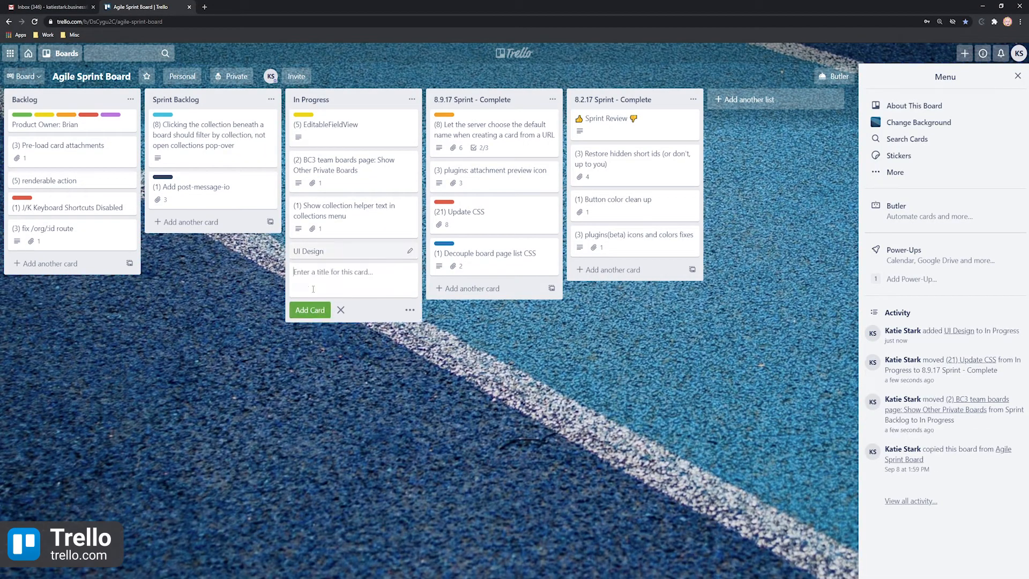
Comment 'Need ideas for this!' on the UI Design card and open Attach From
{"action": "left_click", "coordinate": [309, 251]}
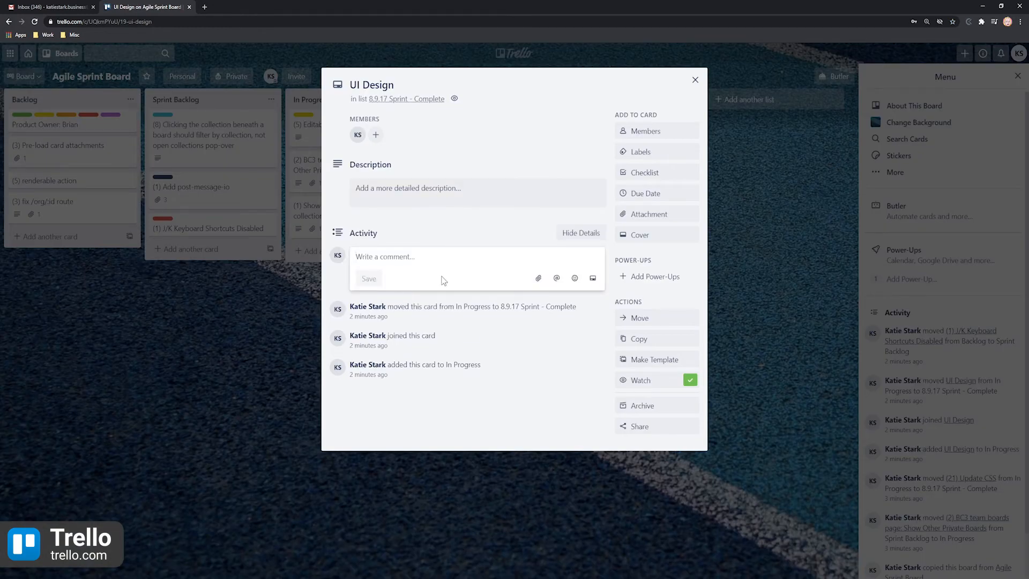
{"action": "type", "text": "Need ideas"}
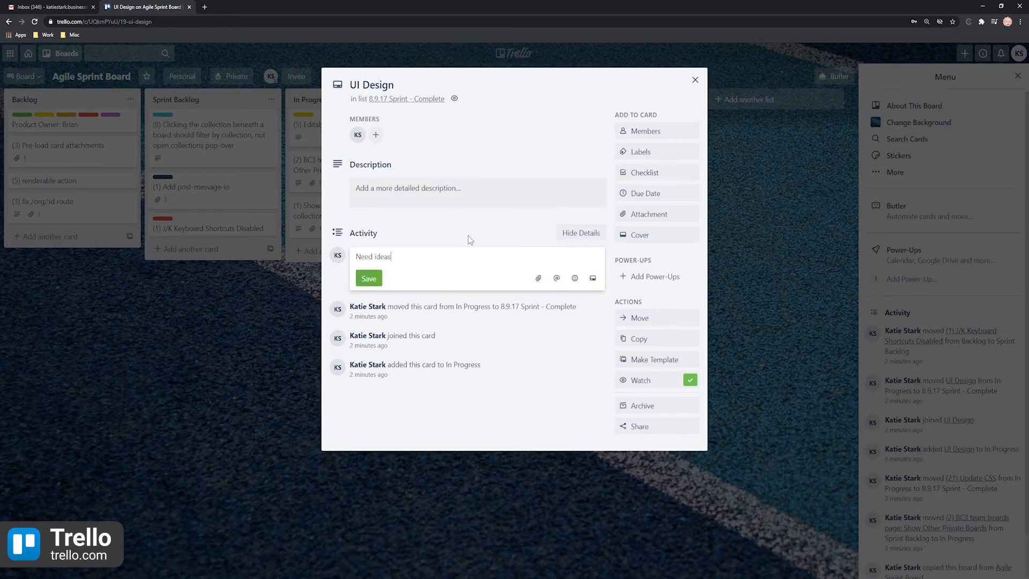
{"action": "left_click", "coordinate": [368, 278]}
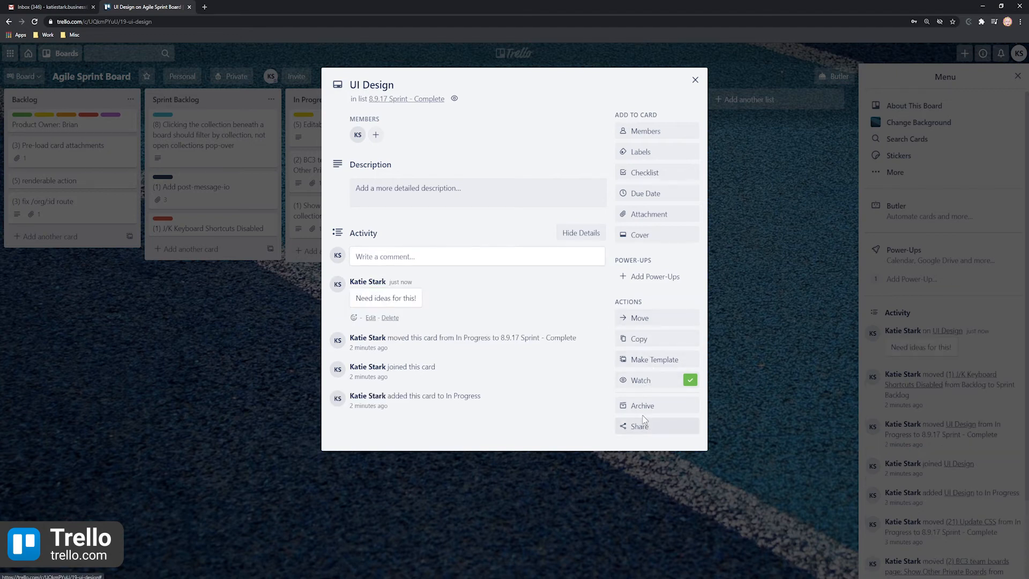
{"action": "left_click", "coordinate": [649, 214]}
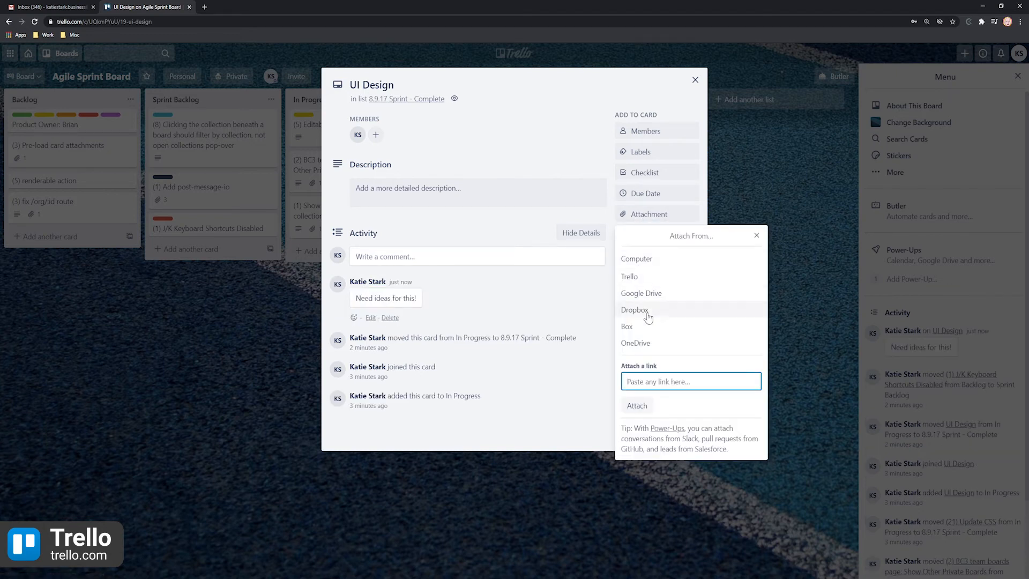
{"action": "mouse_move", "coordinate": [741, 351]}
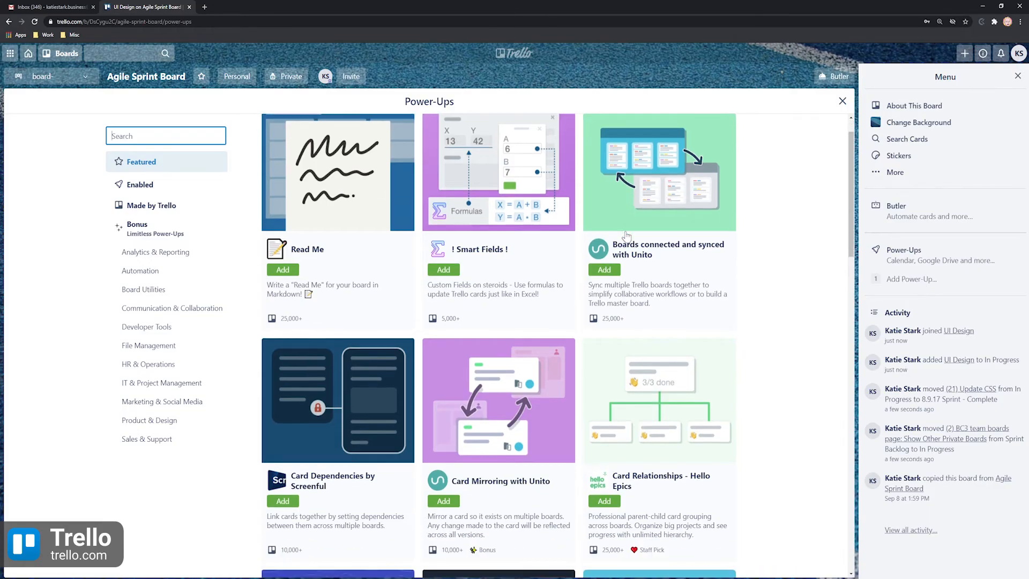
Scroll through Trello's Featured and Essential Power-Ups directory
{"action": "scroll", "scroll_direction": "down", "scroll_amount": 3}
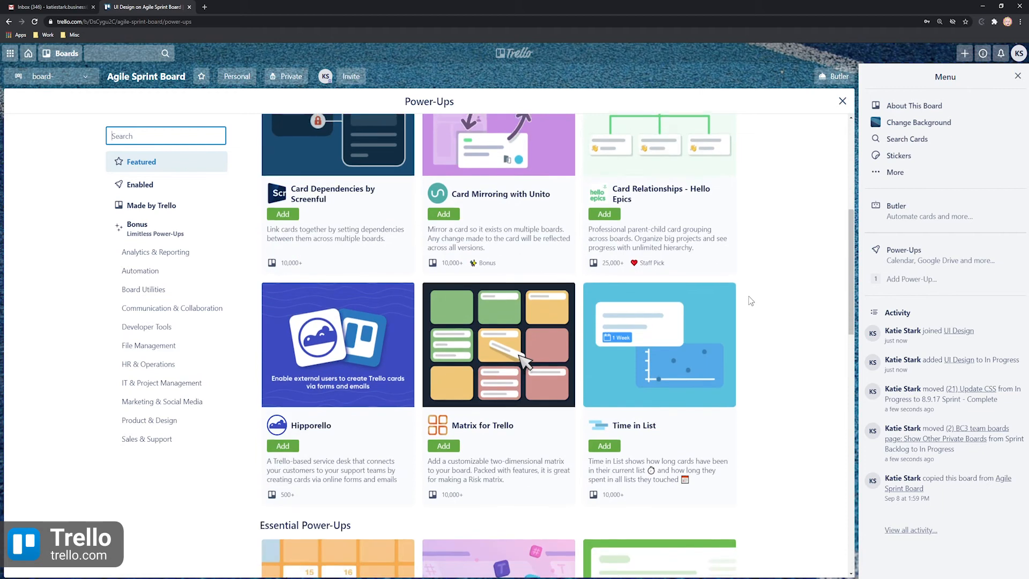
{"action": "scroll", "scroll_direction": "down", "scroll_amount": 3}
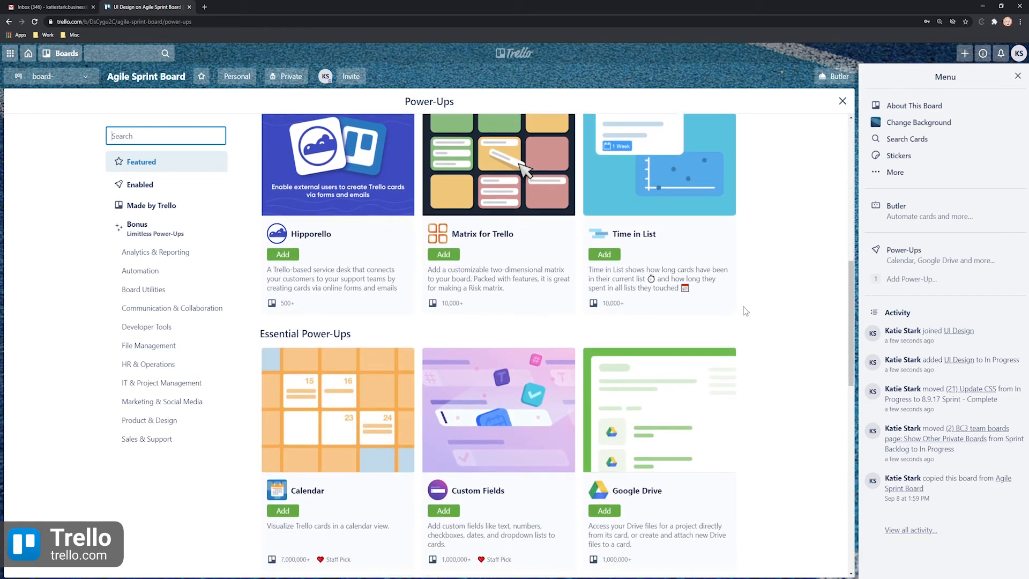
{"action": "scroll", "scroll_direction": "down", "scroll_amount": 3}
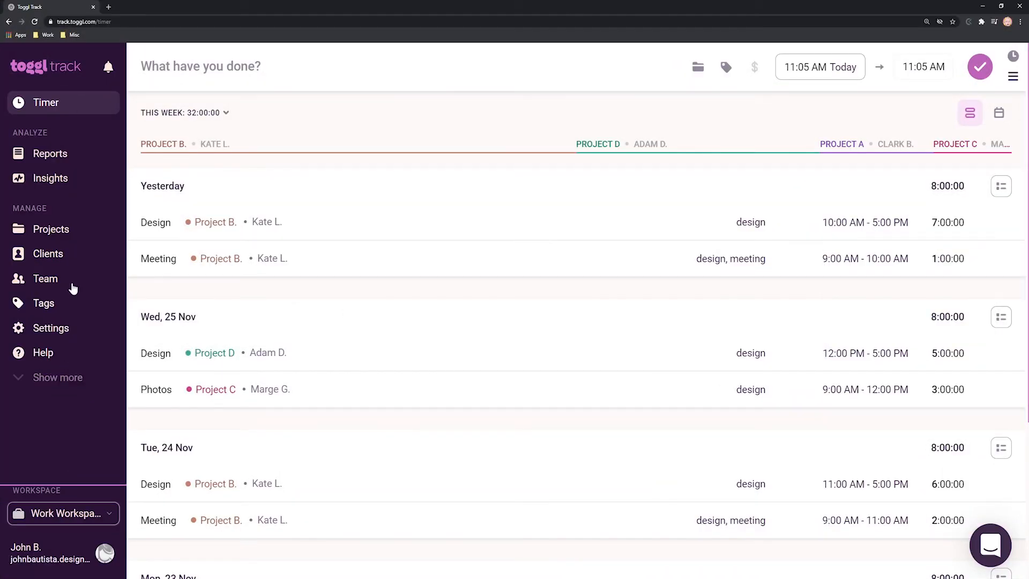
{"action": "left_click", "coordinate": [51, 229]}
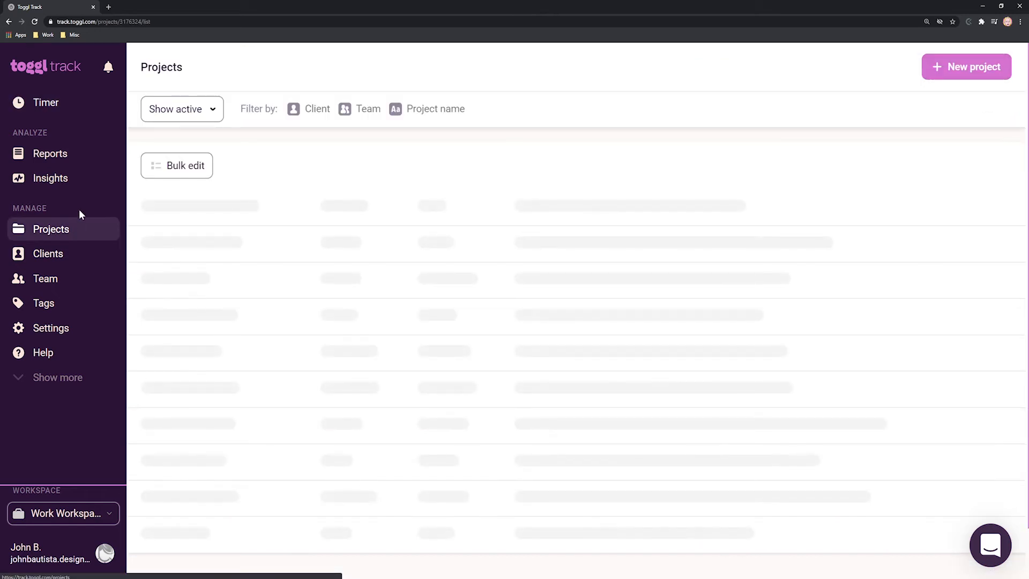
{"action": "left_click", "coordinate": [45, 279]}
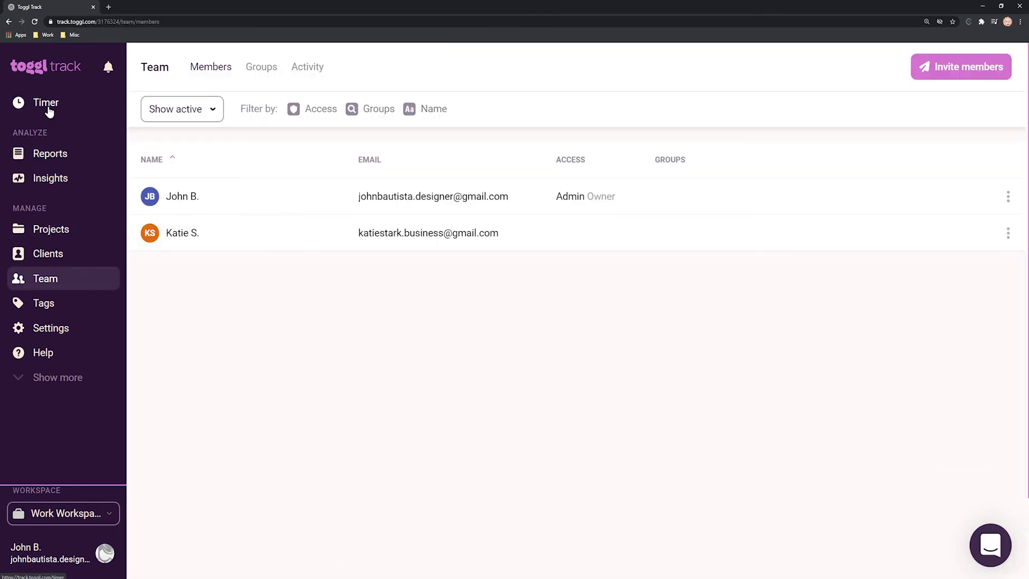
{"action": "left_click", "coordinate": [45, 102]}
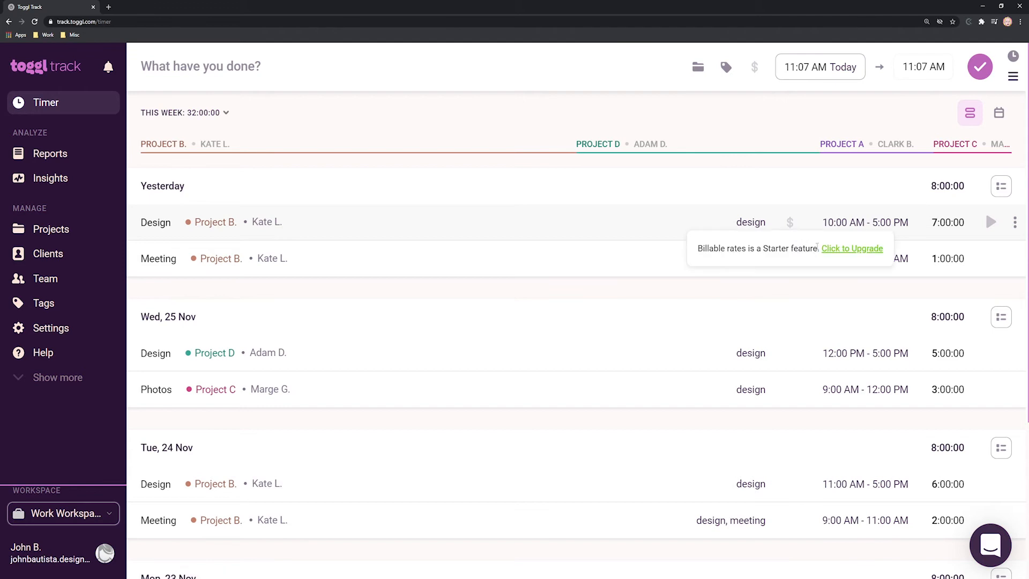
{"action": "left_click", "coordinate": [851, 248]}
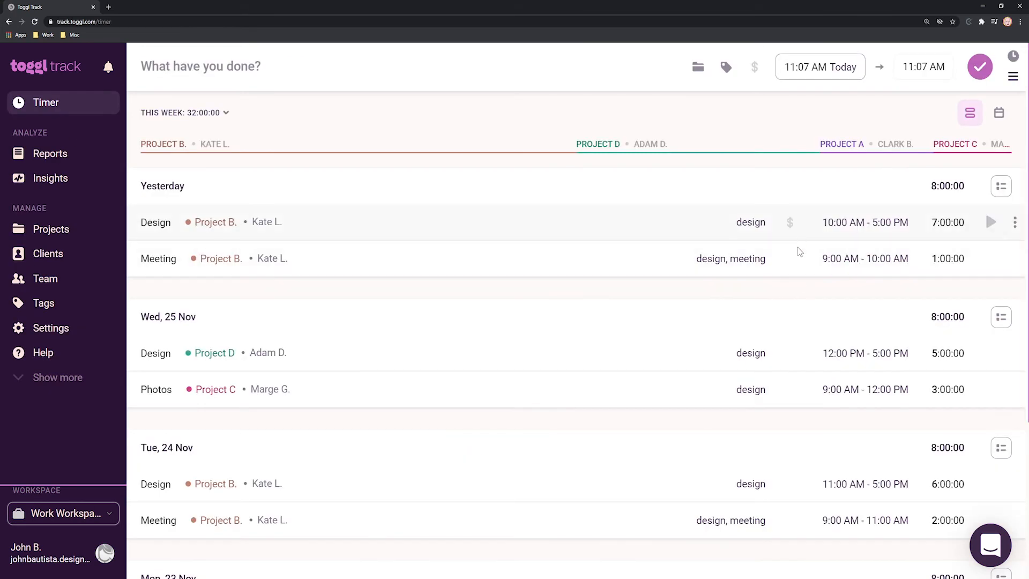
{"action": "mouse_move", "coordinate": [1015, 56]}
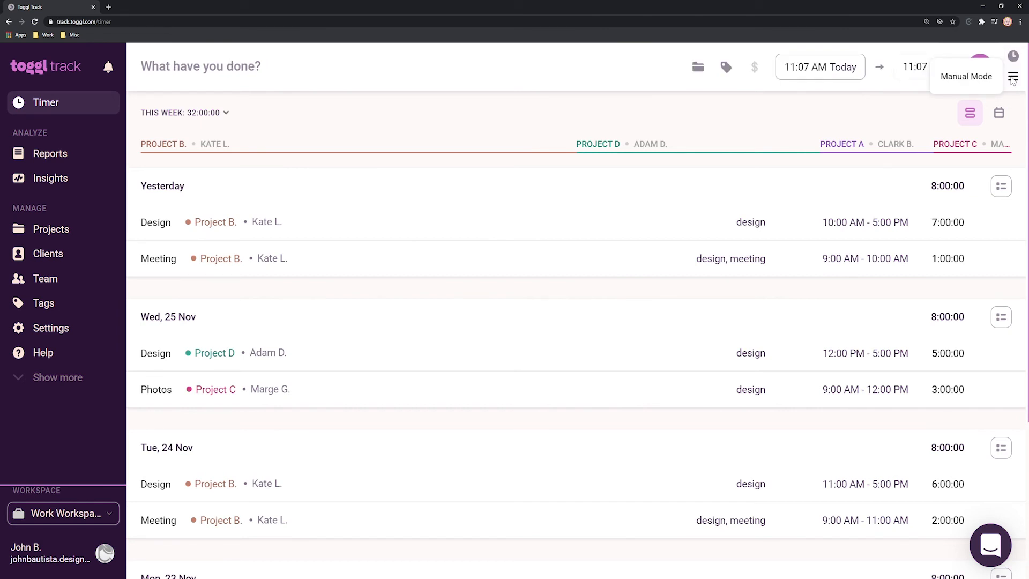
{"action": "left_click", "coordinate": [51, 154]}
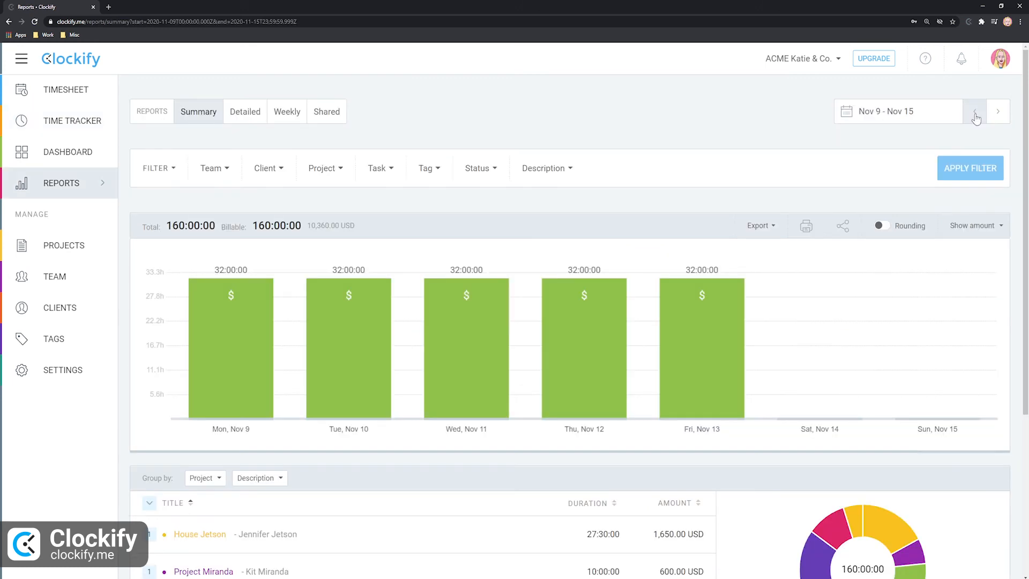
Switch the Clockify report to weekly, export it as PDF, then edit House Jetson's Nov 23 timesheet hours
{"action": "left_click", "coordinate": [898, 111]}
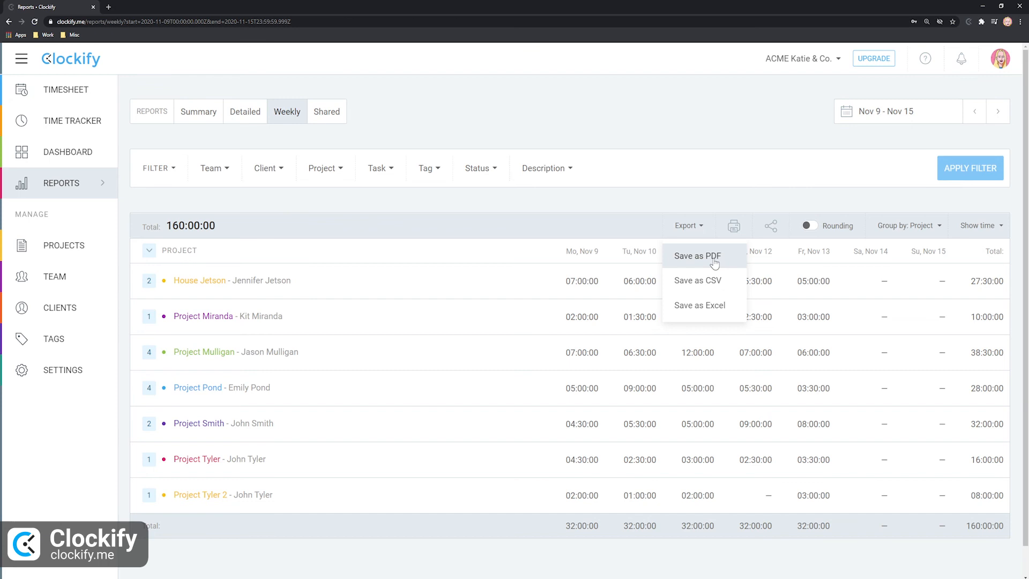
{"action": "left_click", "coordinate": [67, 152]}
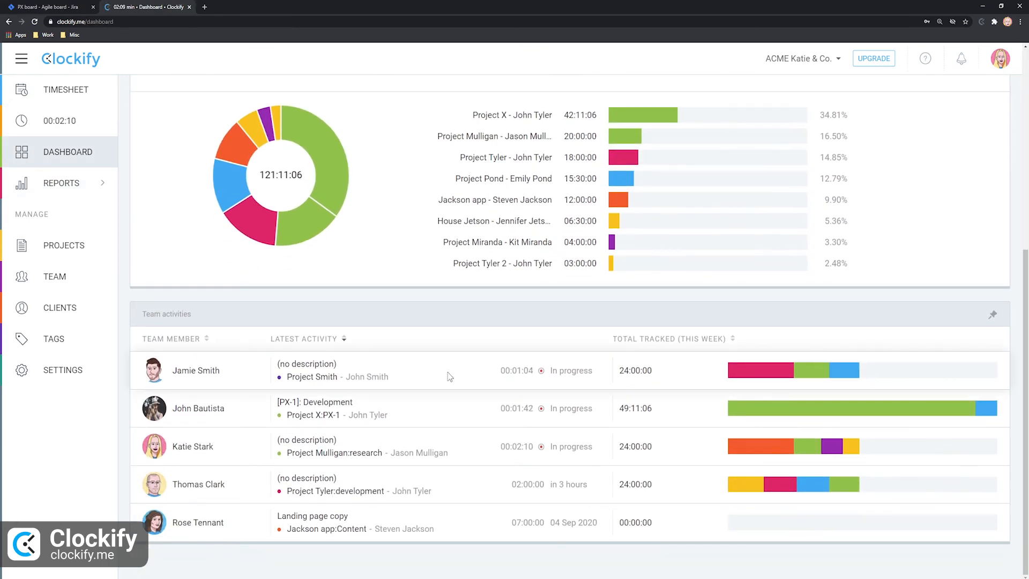
{"action": "left_click", "coordinate": [66, 89]}
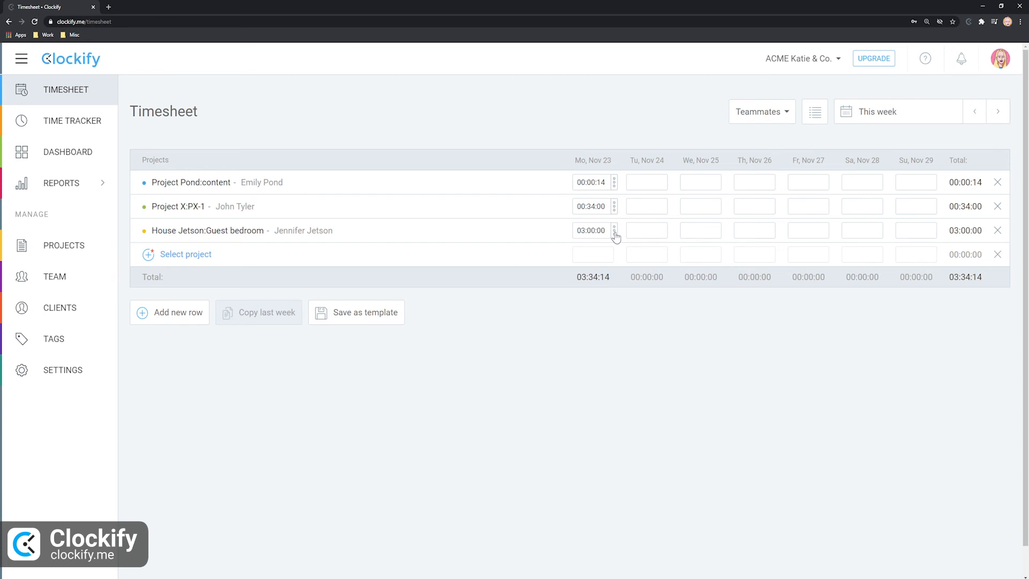
{"action": "left_click", "coordinate": [613, 230]}
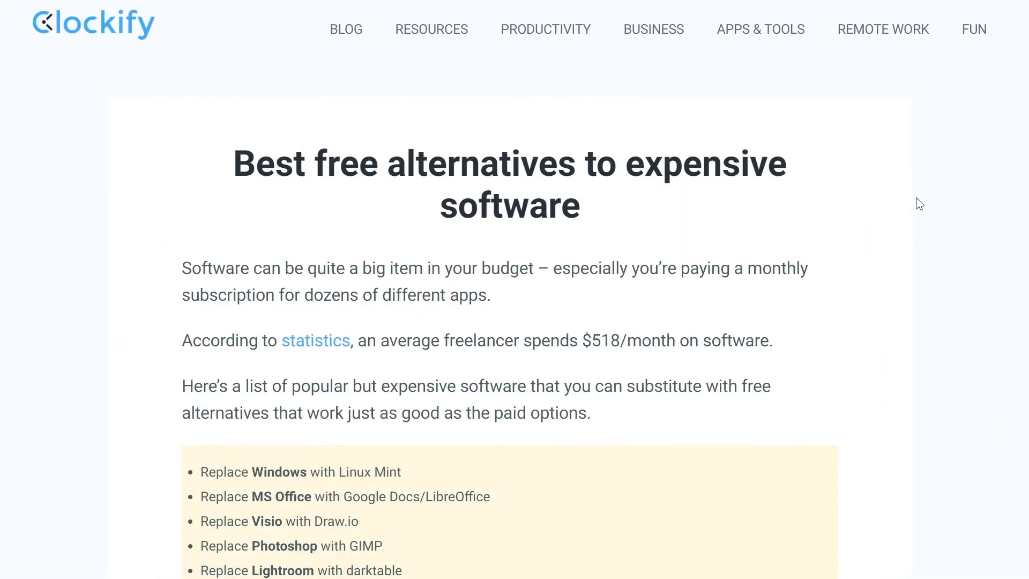
Scroll the Clockify article past the Linux Mint, Google Docs and Draw.io sections to GIMP
{"action": "scroll", "scroll_direction": "down", "scroll_amount": 3}
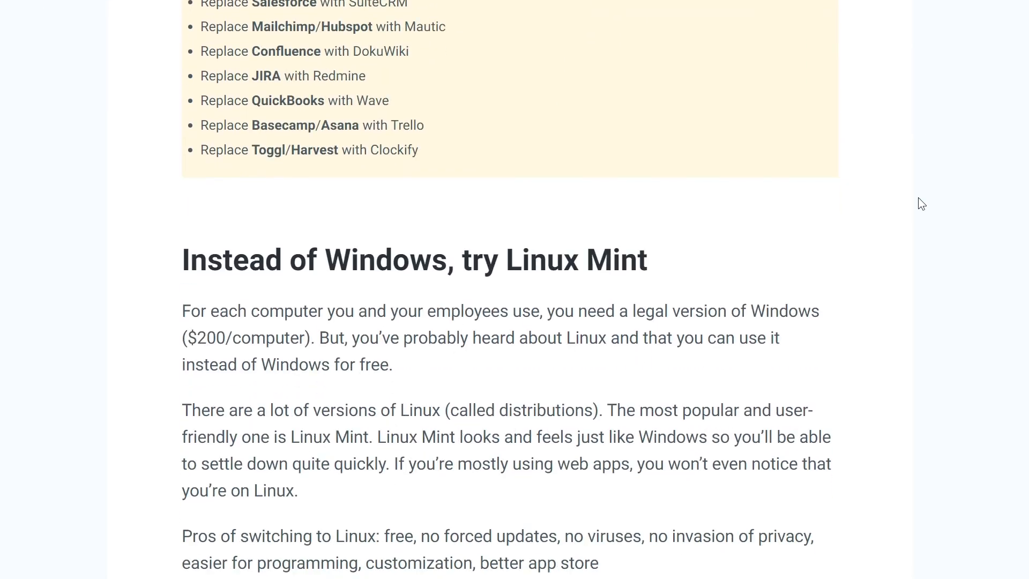
{"action": "scroll", "scroll_direction": "down", "scroll_amount": 3}
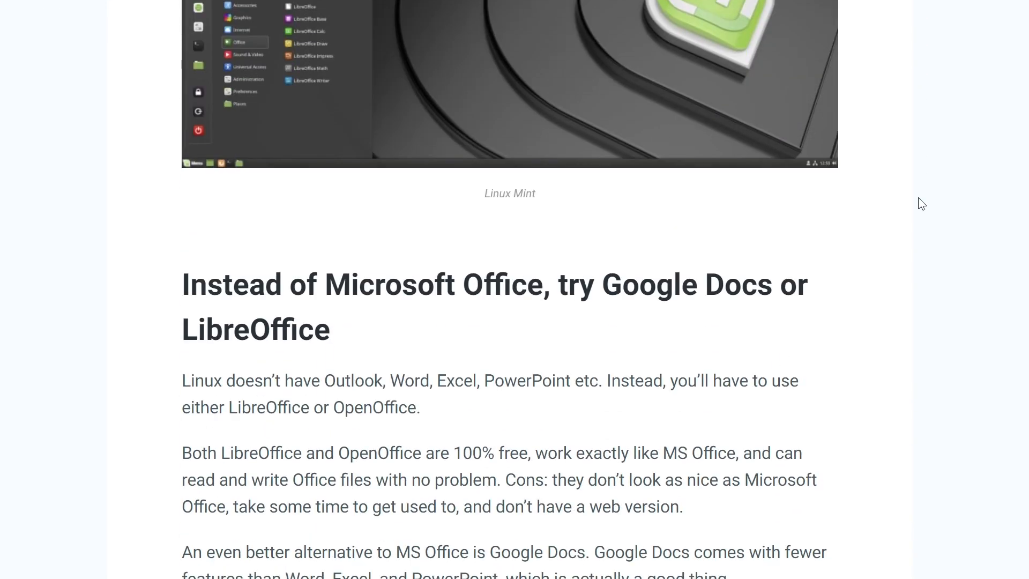
{"action": "scroll", "scroll_direction": "down", "scroll_amount": 3}
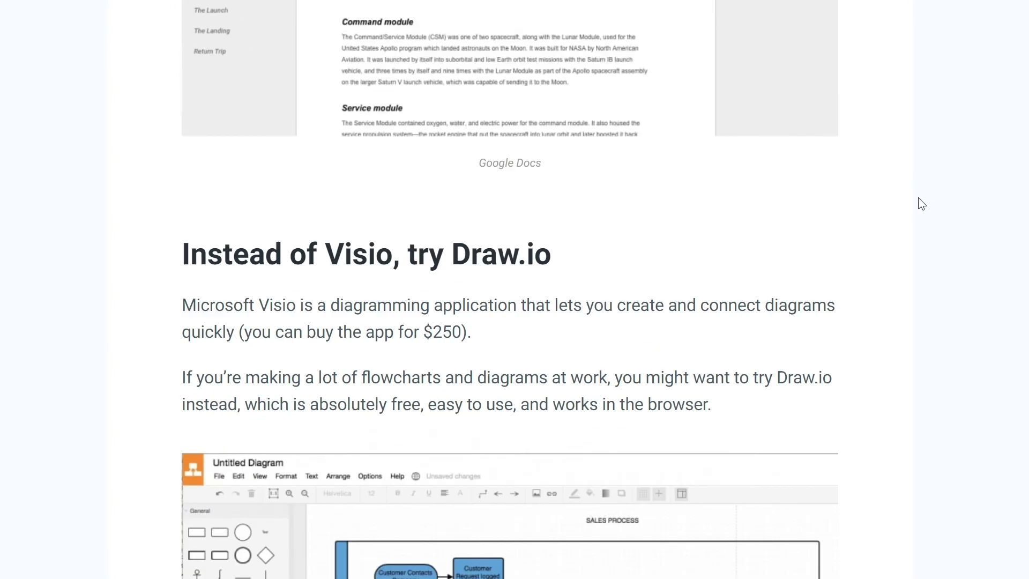
{"action": "scroll", "scroll_direction": "down", "scroll_amount": 3}
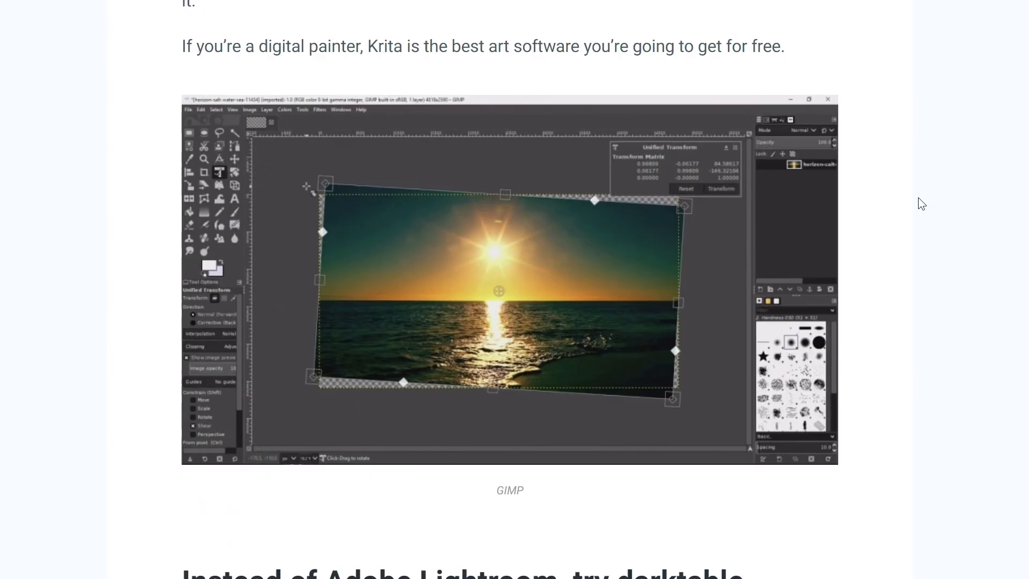